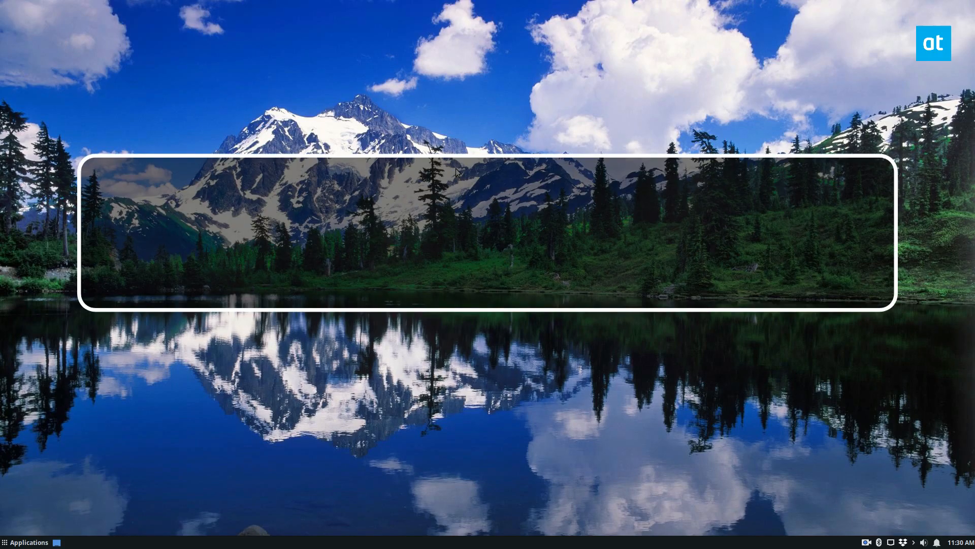
Step: Launch Terminator from the Applications menu after searching 'How to run Foobar2000 on Linux'
{"action": "type", "text": "How to run Foobar2000 on Linux"}
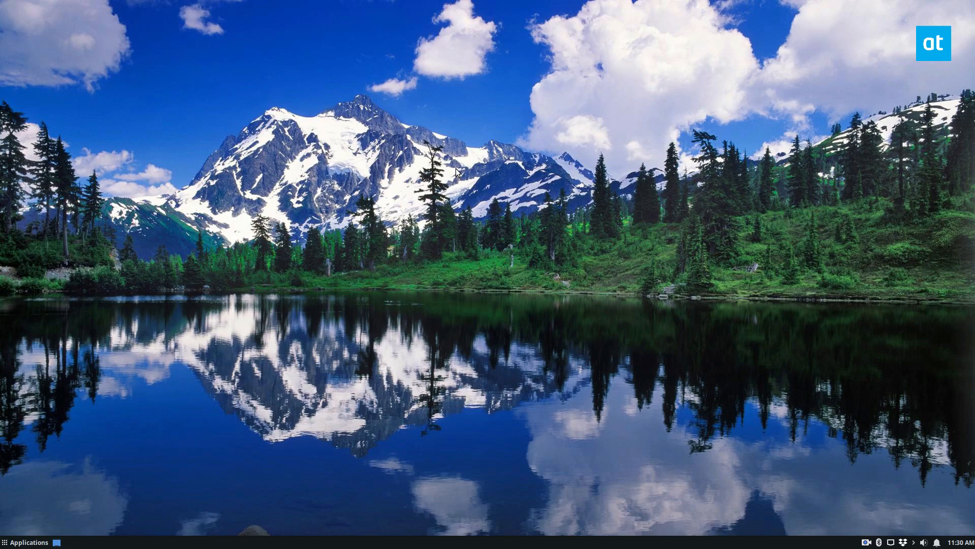
{"action": "left_click", "coordinate": [25, 542]}
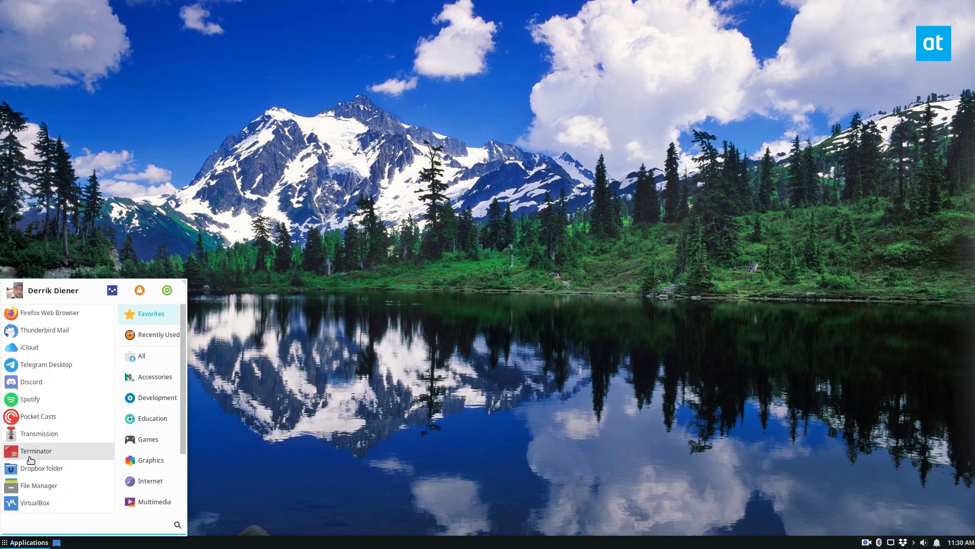
{"action": "left_click", "coordinate": [37, 451]}
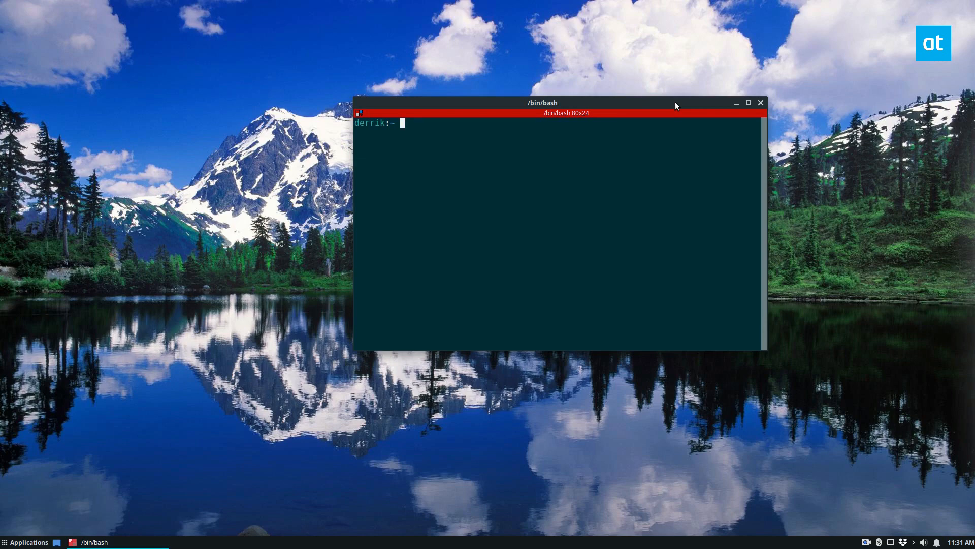
{"action": "mouse_move", "coordinate": [157, 474]}
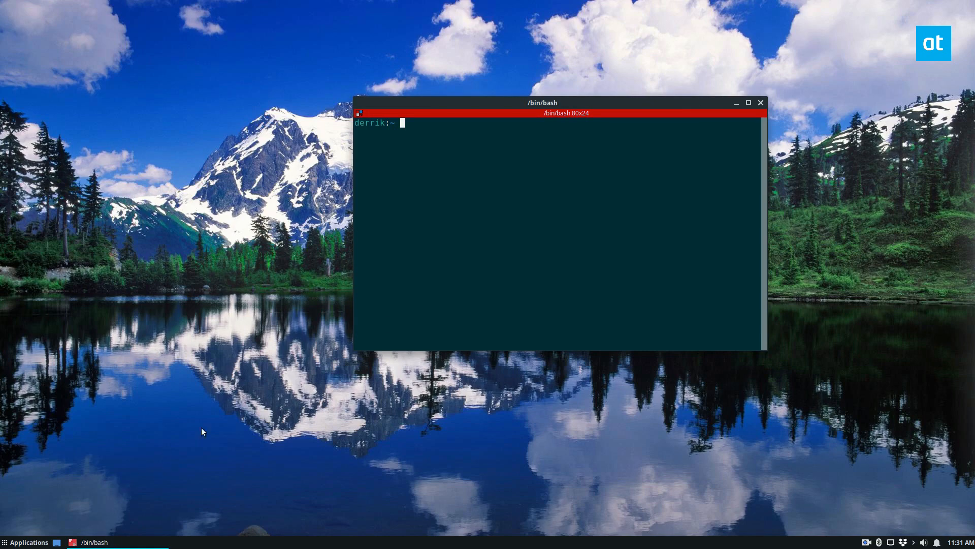
{"action": "mouse_move", "coordinate": [224, 423]}
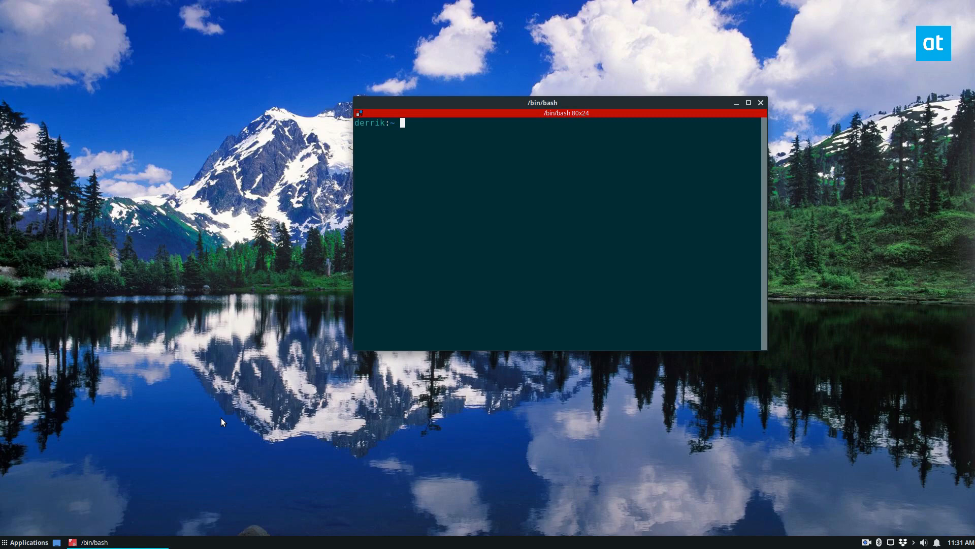
{"action": "mouse_move", "coordinate": [315, 234]}
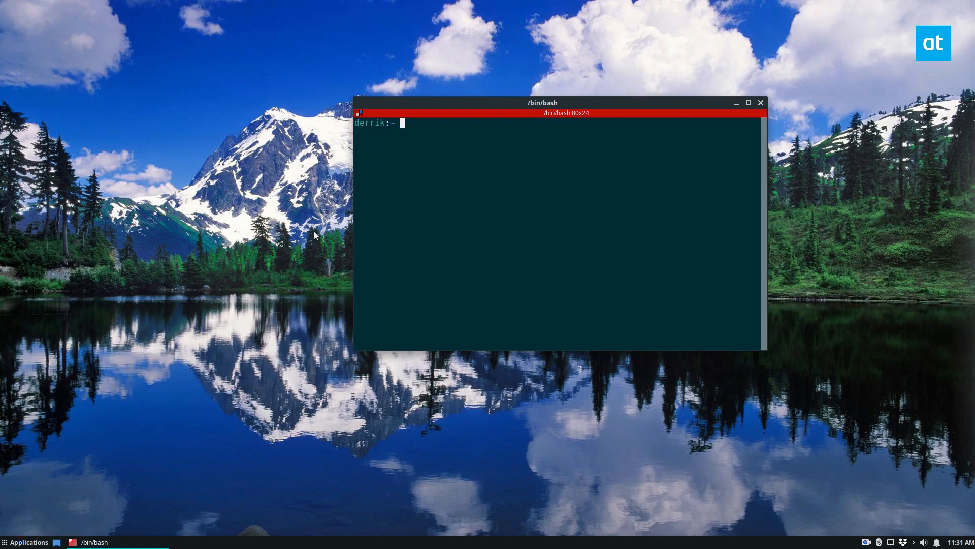
Step: Run 'snap search foobar2000' then 'sudo snap install foobar2000' to install version 1.4.8
{"action": "type", "text": "snap s"}
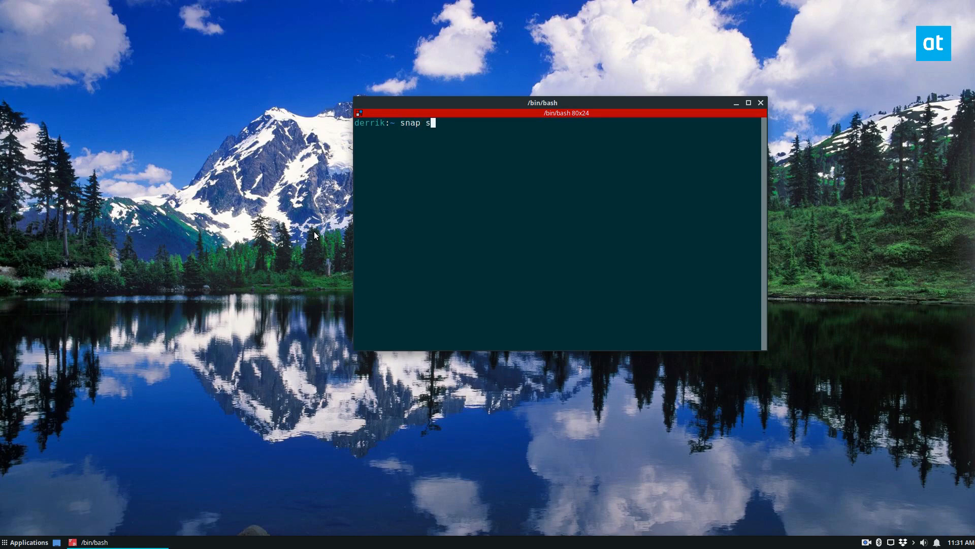
{"action": "type", "text": "earch foobar2000"}
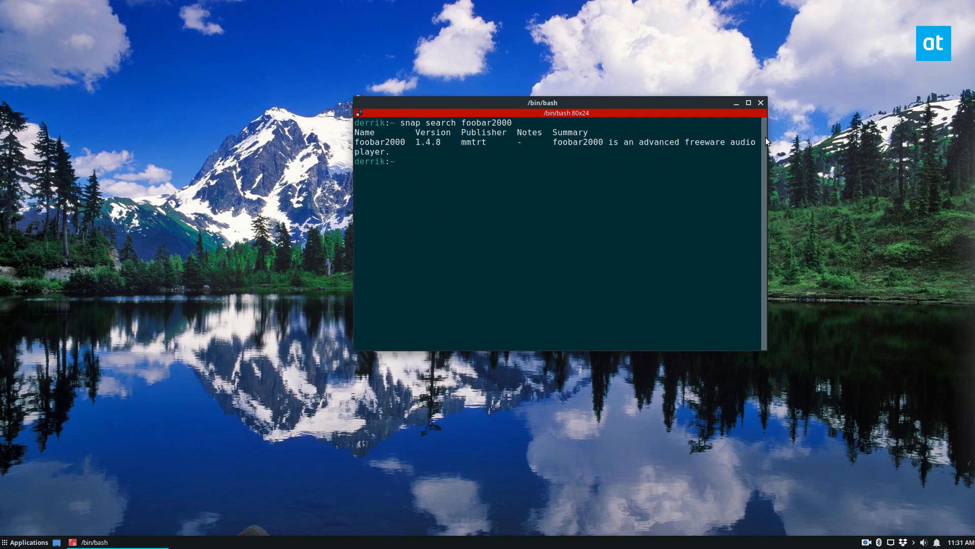
{"action": "double_click", "coordinate": [379, 142]}
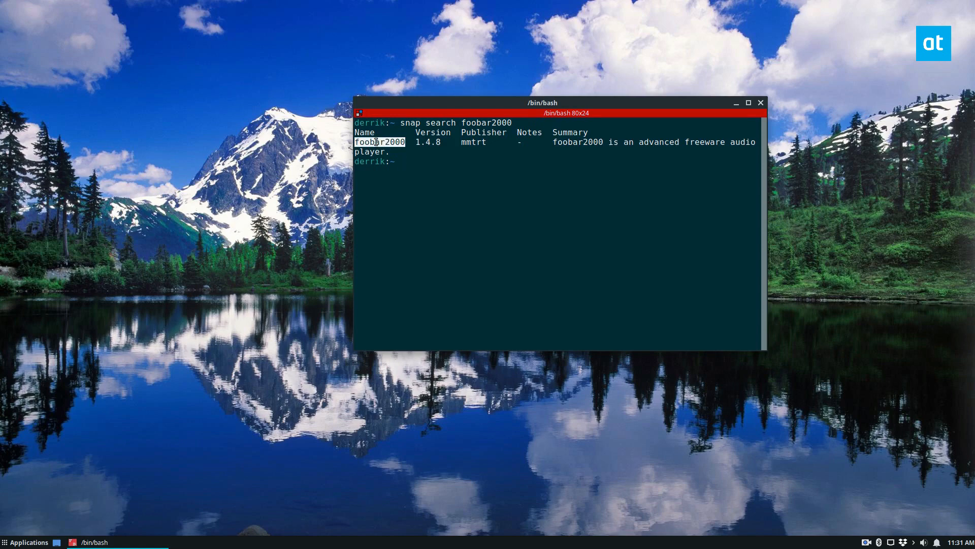
{"action": "type", "text": "sudo snap install foobar2000"}
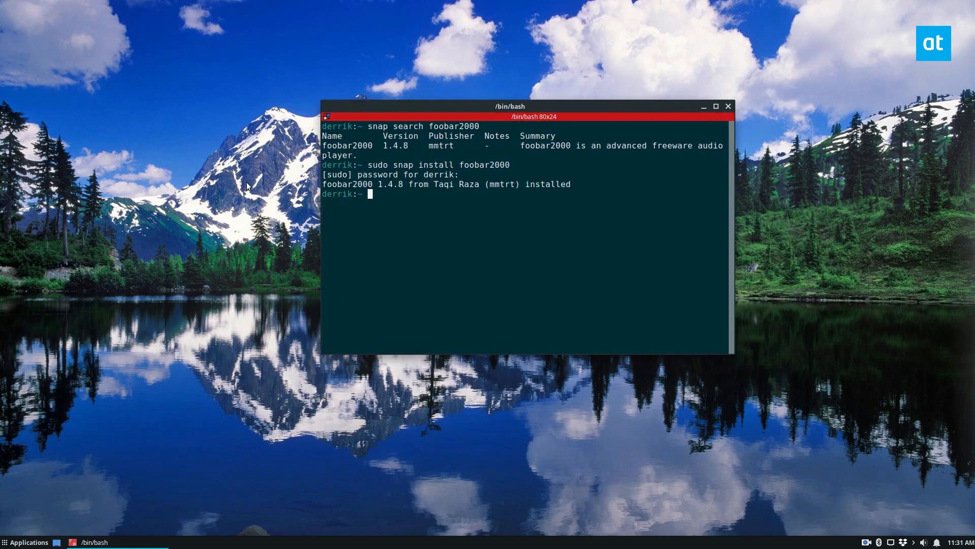
Step: Launch foobar2000 via the launcher search 'foob', then move the terminal aside and minimise it
{"action": "left_click", "coordinate": [24, 543]}
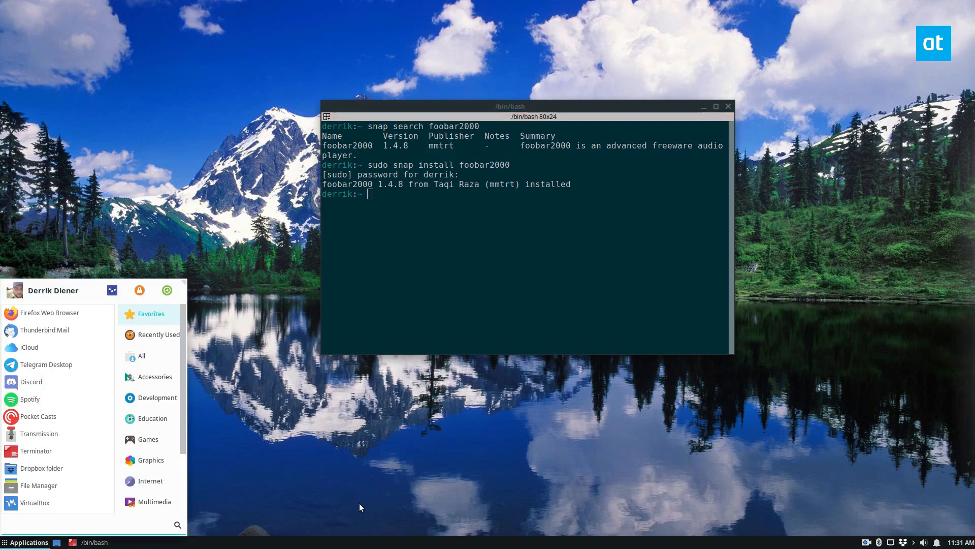
{"action": "type", "text": "foob"}
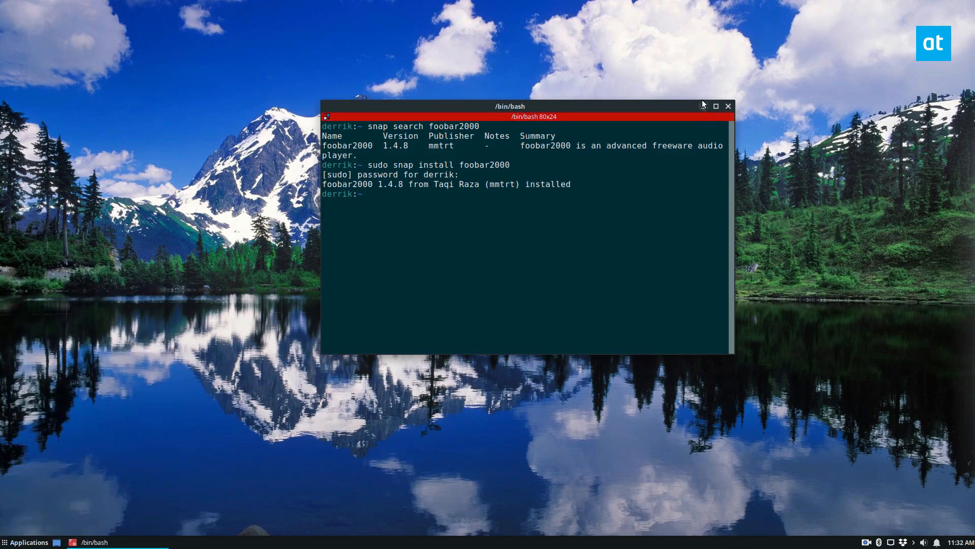
{"action": "left_click_drag", "start_coordinate": [510, 106], "coordinate": [422, 94]}
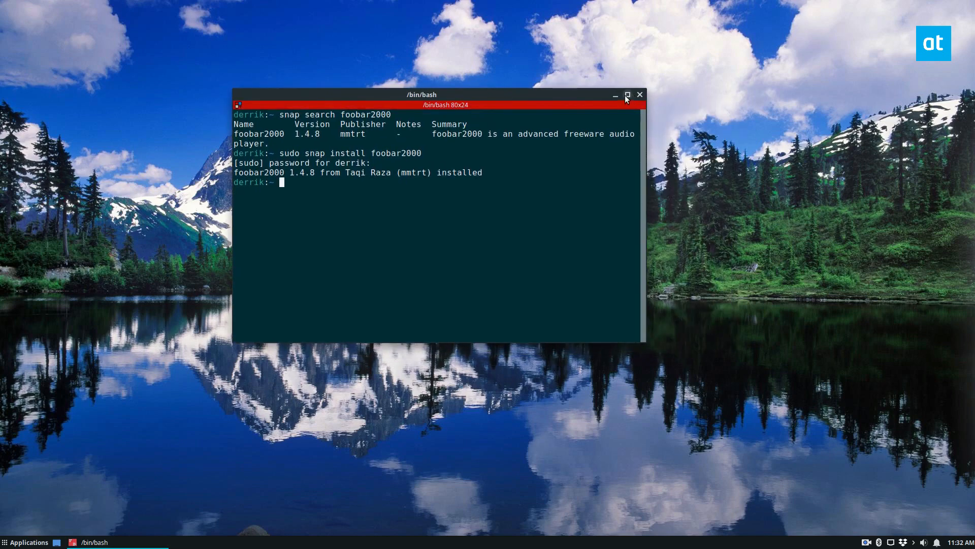
{"action": "left_click", "coordinate": [616, 95]}
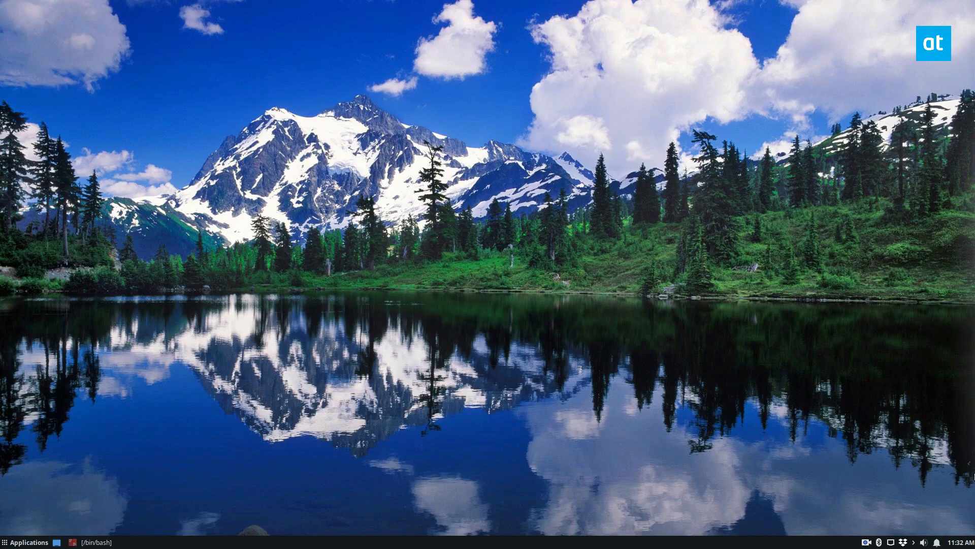
{"action": "mouse_move", "coordinate": [764, 425]}
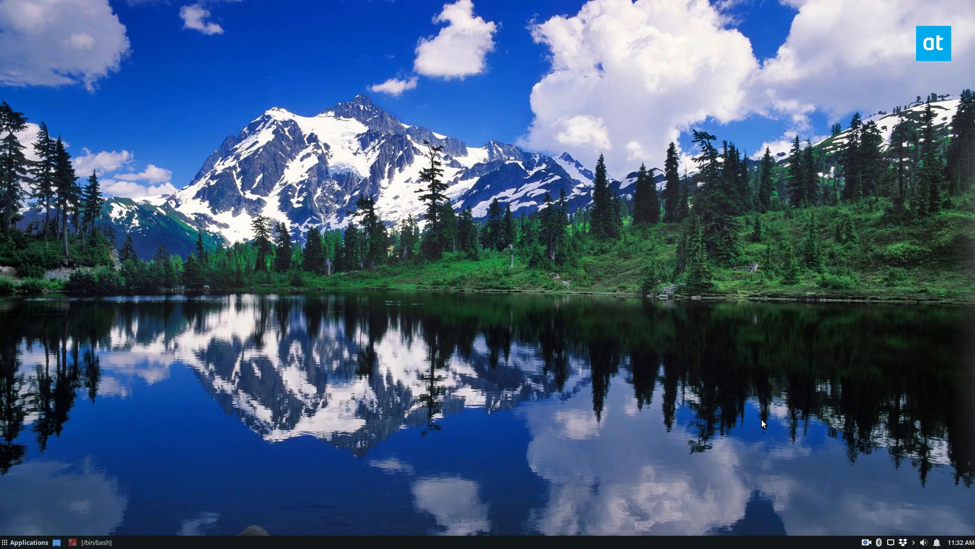
{"action": "mouse_move", "coordinate": [934, 305]}
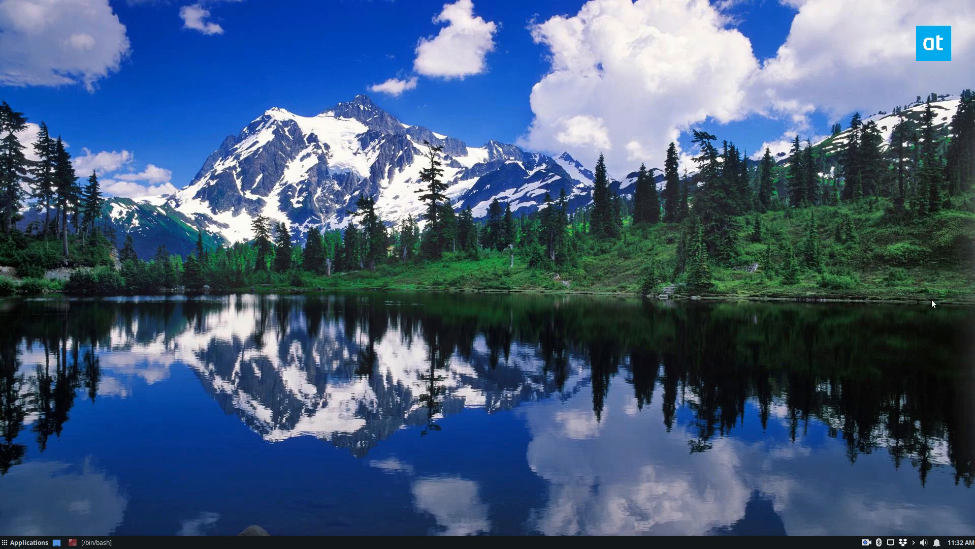
{"action": "mouse_move", "coordinate": [119, 509]}
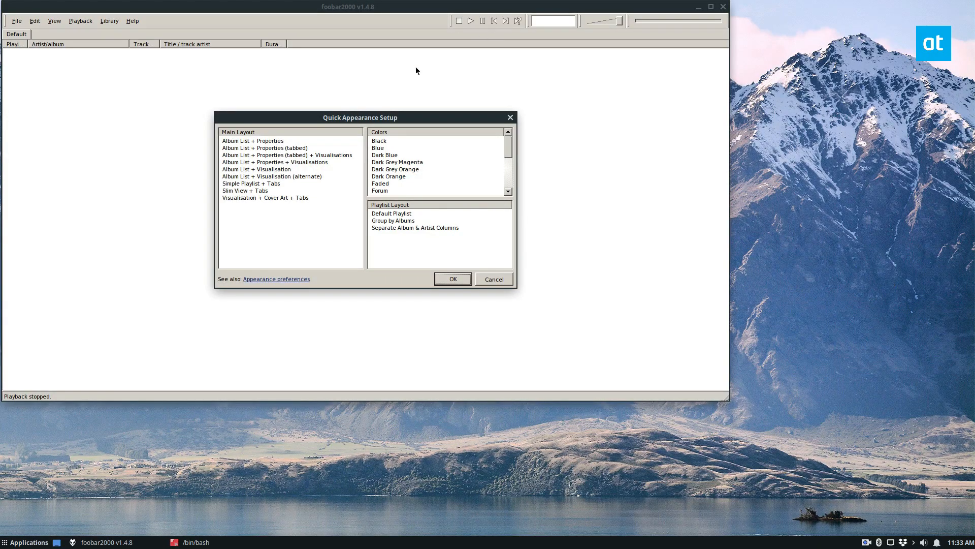
Step: Apply the 'Album List + Properties + Visualisations' main layout in Quick Appearance Setup
{"action": "left_click_drag", "start_coordinate": [359, 117], "coordinate": [676, 221]}
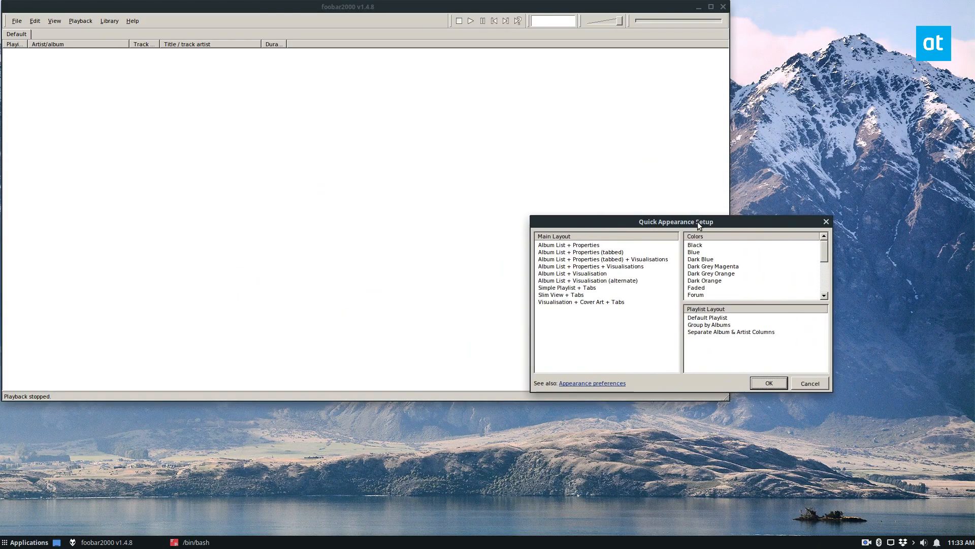
{"action": "mouse_move", "coordinate": [872, 59]}
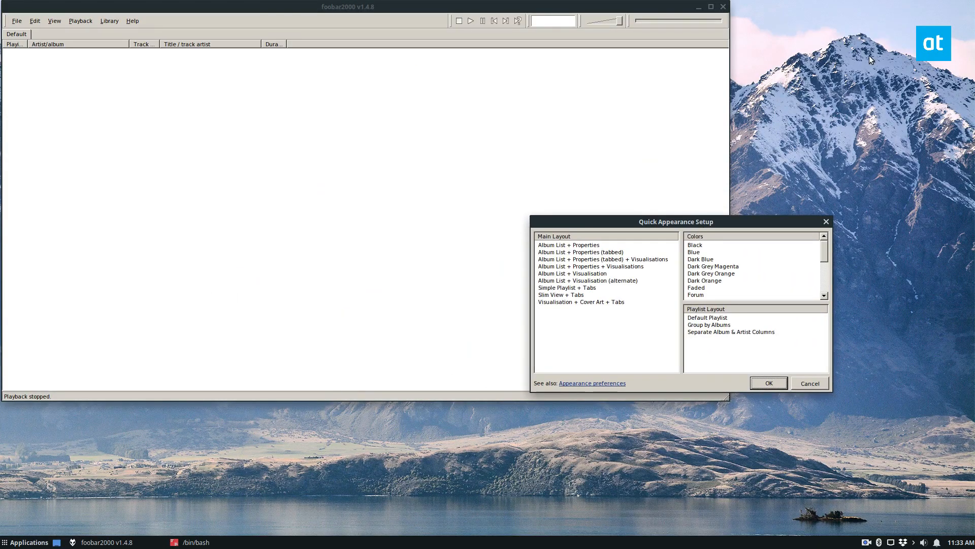
{"action": "mouse_move", "coordinate": [878, 25]}
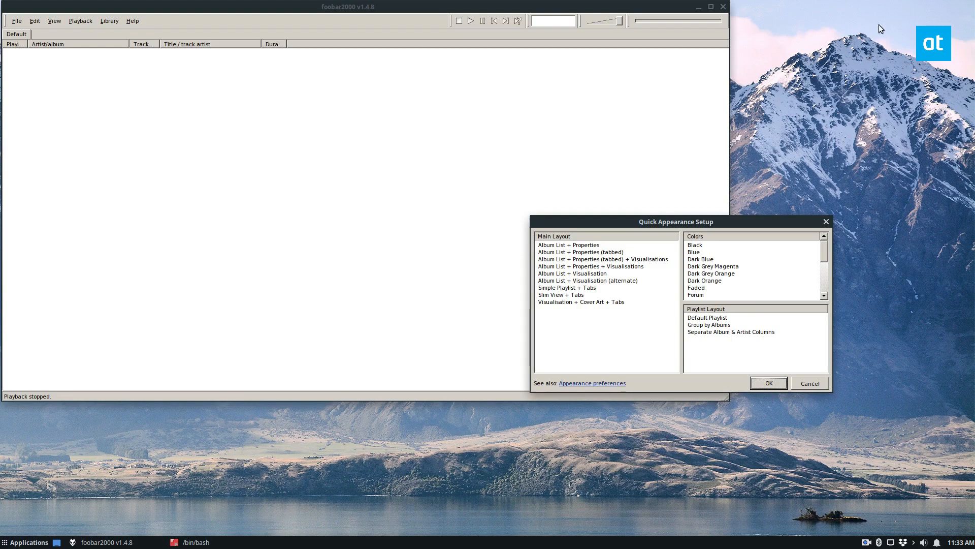
{"action": "mouse_move", "coordinate": [581, 290]}
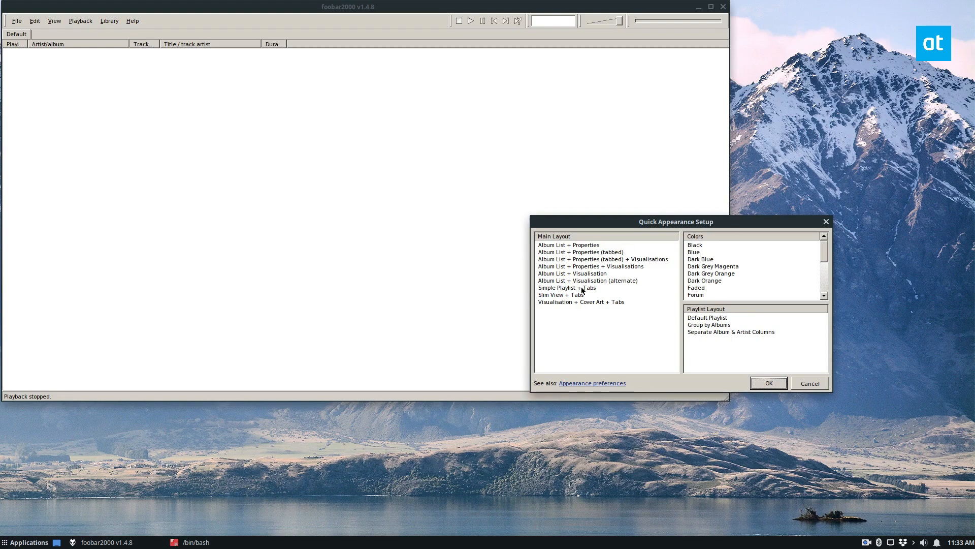
{"action": "left_click", "coordinate": [591, 266]}
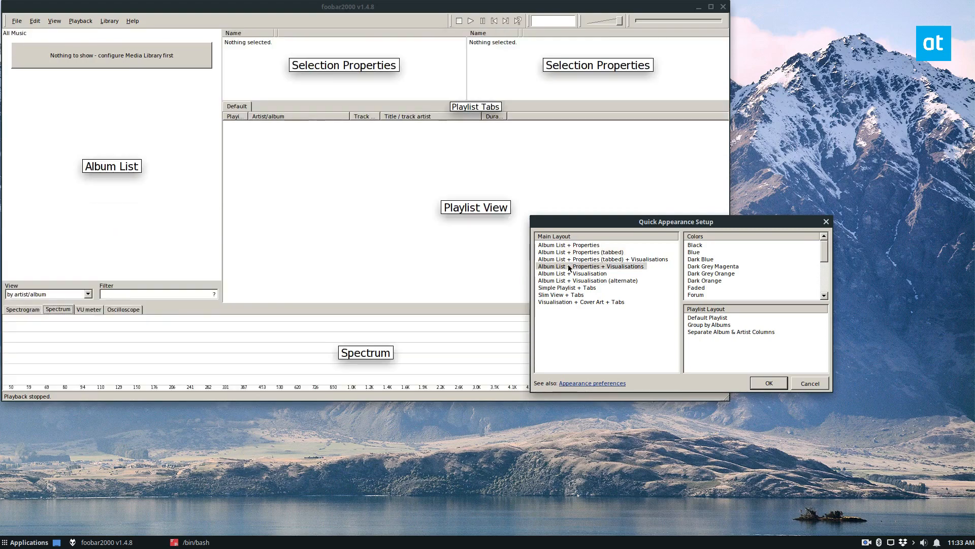
{"action": "left_click", "coordinate": [768, 382]}
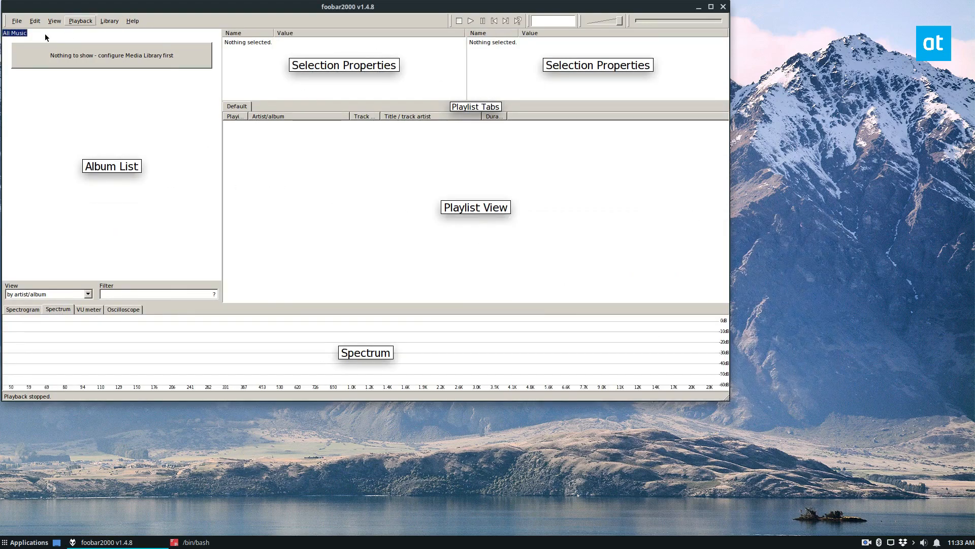
Step: Add the misc-mp3s/Tool folder via File > Add folder, filling the playlist with Tool albums
{"action": "left_click", "coordinate": [16, 20]}
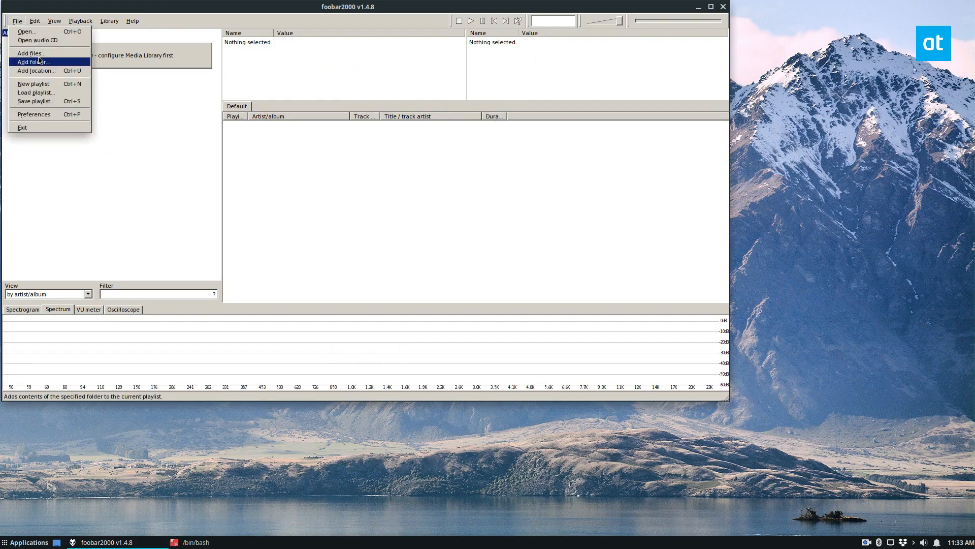
{"action": "left_click", "coordinate": [31, 61]}
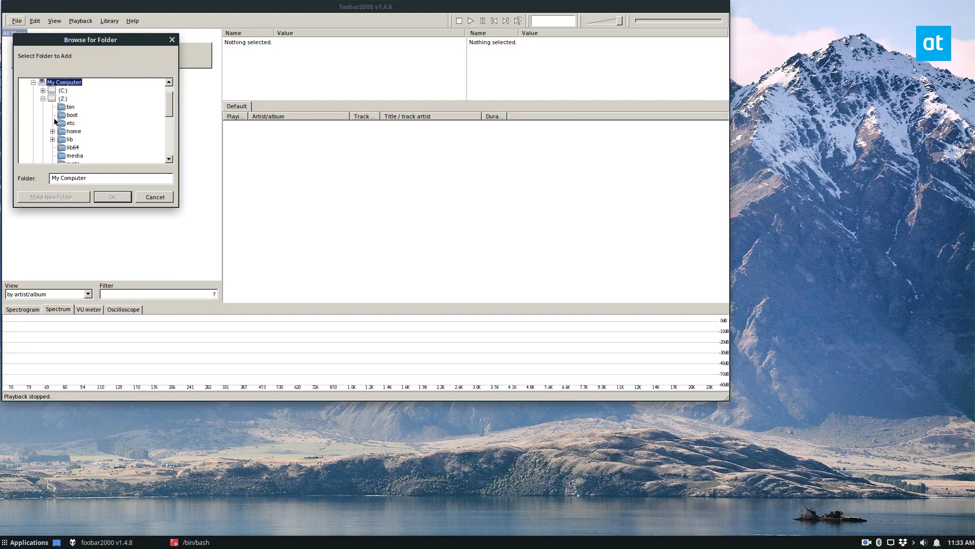
{"action": "left_click", "coordinate": [53, 130]}
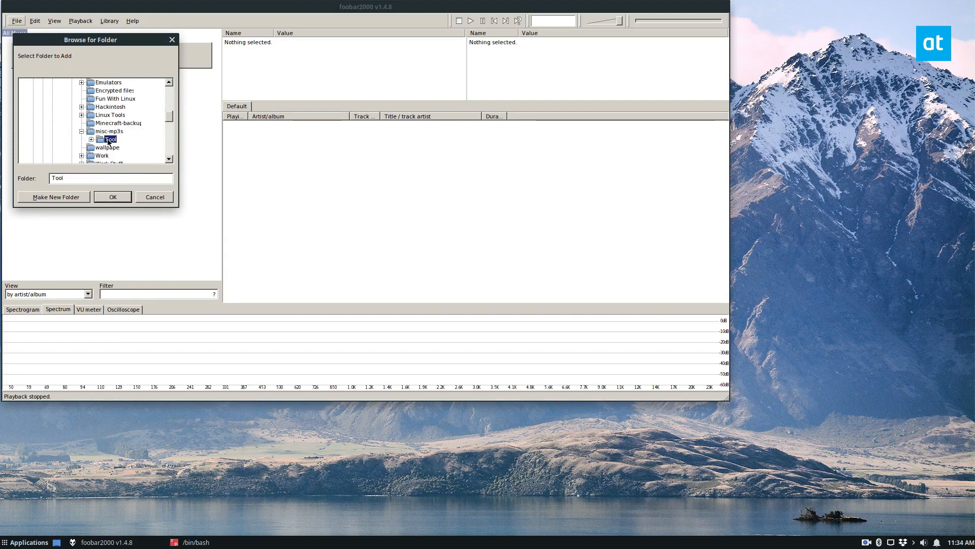
{"action": "left_click", "coordinate": [112, 197]}
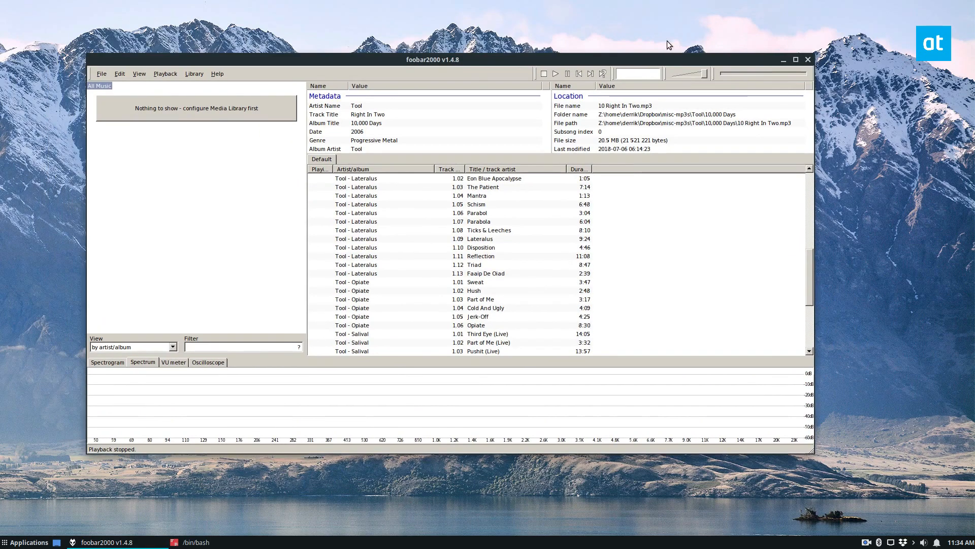
{"action": "mouse_move", "coordinate": [654, 35]}
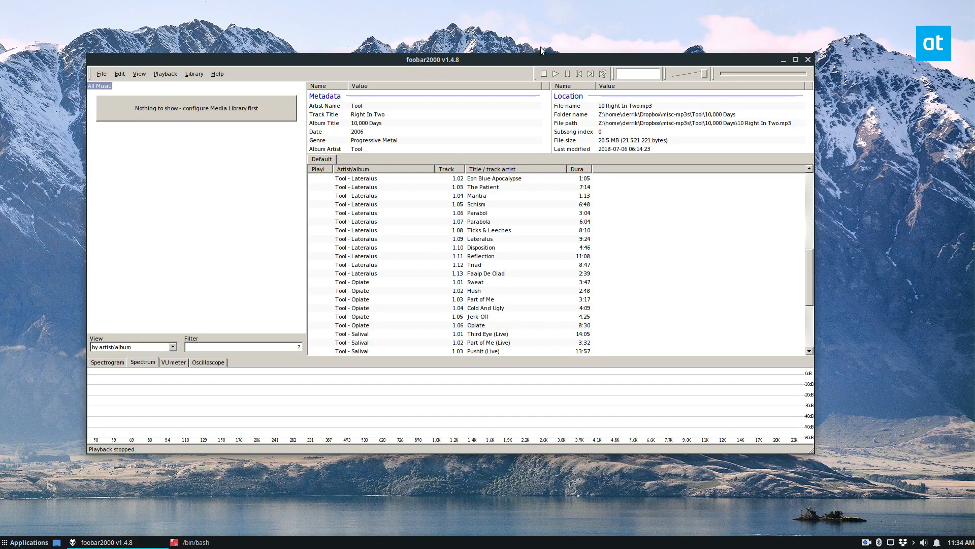
{"action": "left_click_drag", "start_coordinate": [431, 59], "coordinate": [461, 56]}
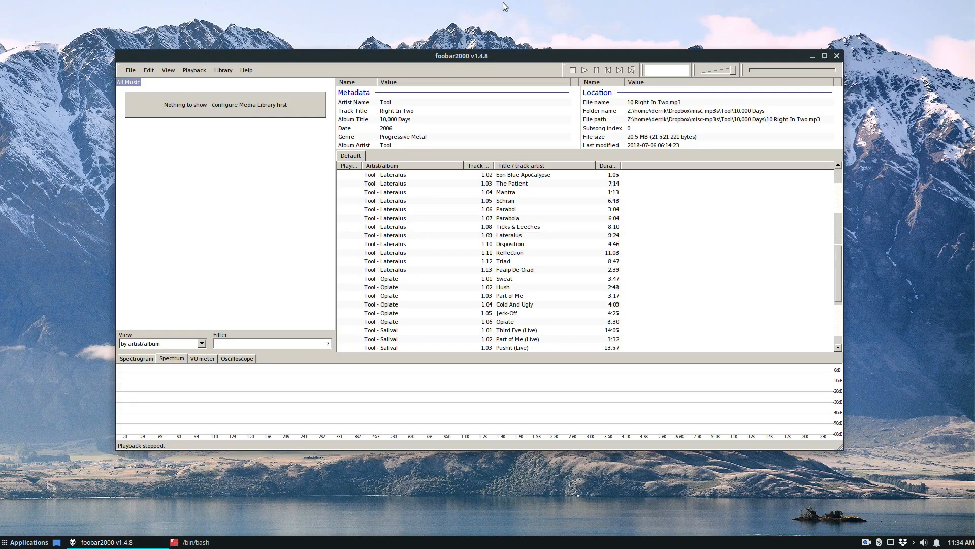
{"action": "mouse_move", "coordinate": [740, 183]}
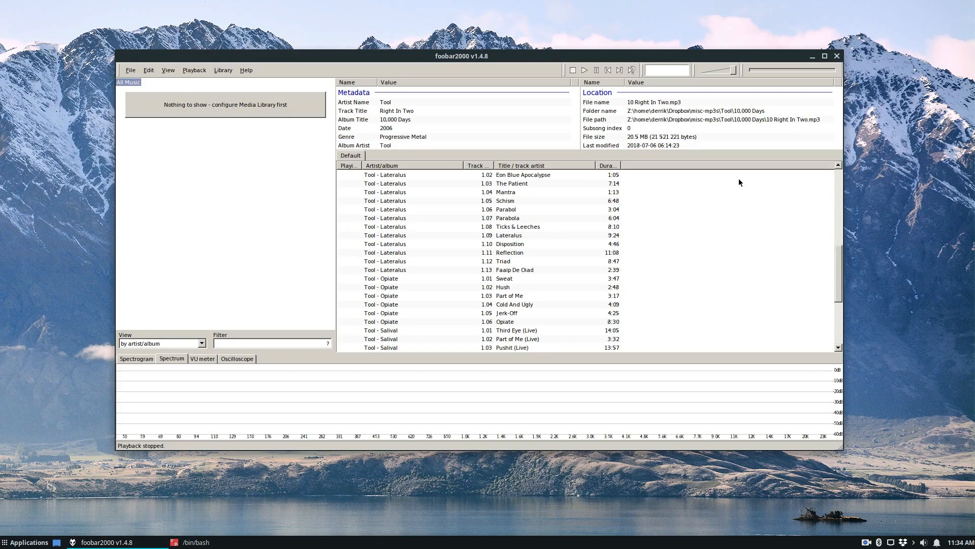